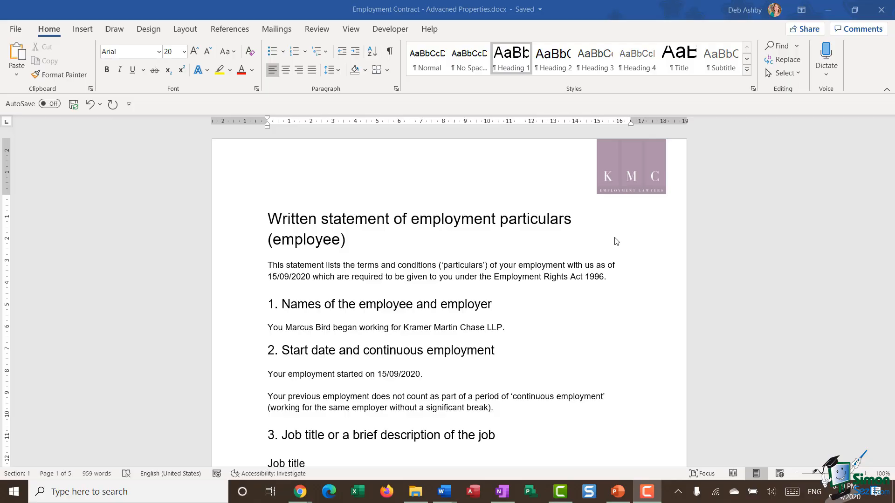
Reach the Employment Contract's Advanced Properties from File > Info > Properties
left_click(16, 29)
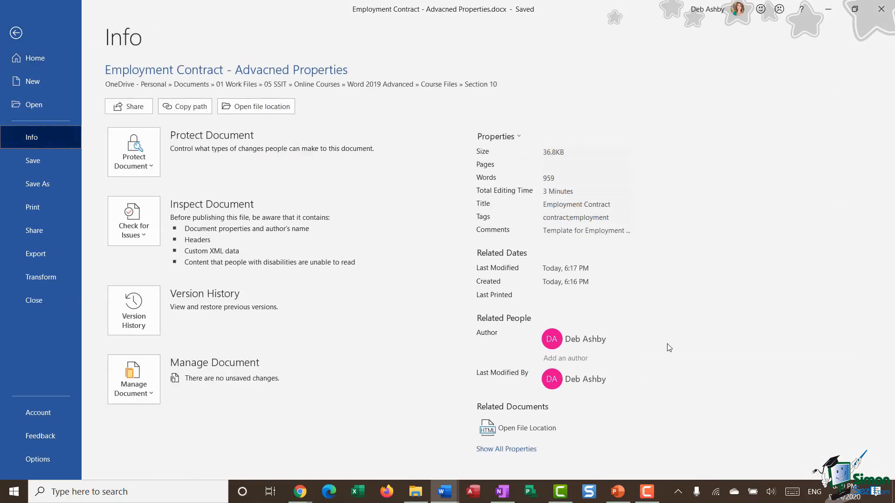
left_click(498, 136)
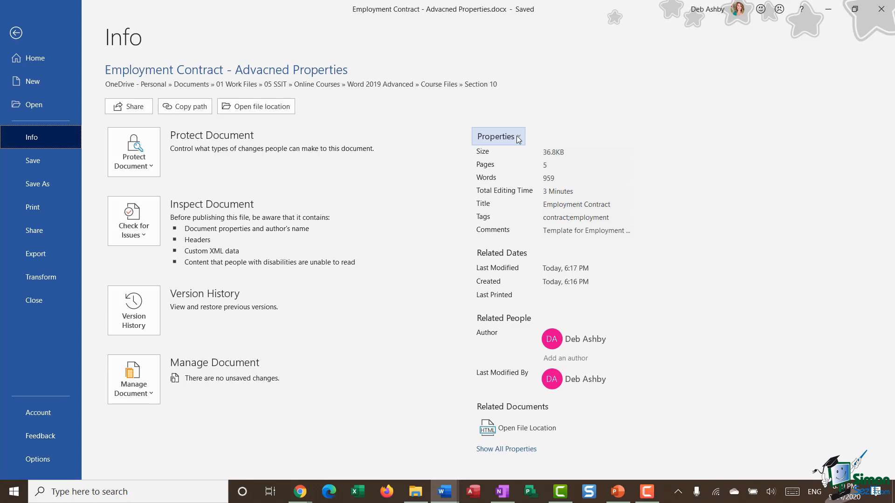
left_click(497, 136)
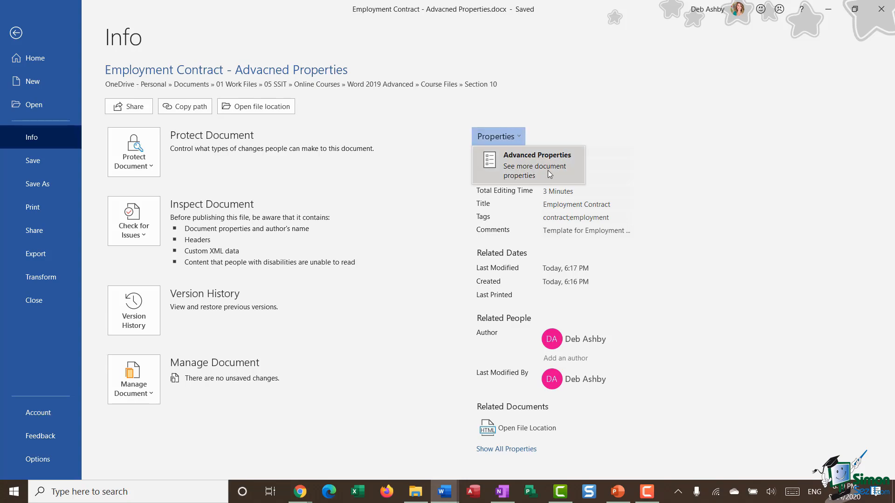
left_click(536, 155)
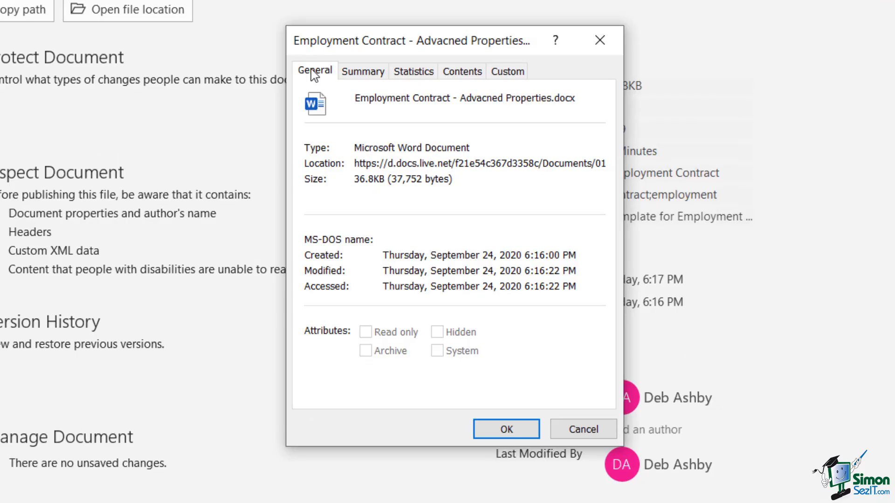
Glance at the Custom properties, then return to the General file details
left_click(507, 71)
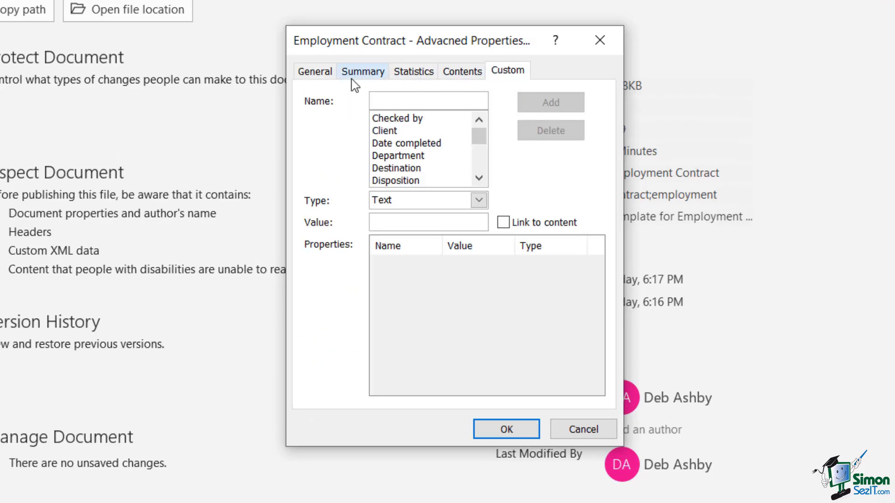
left_click(315, 71)
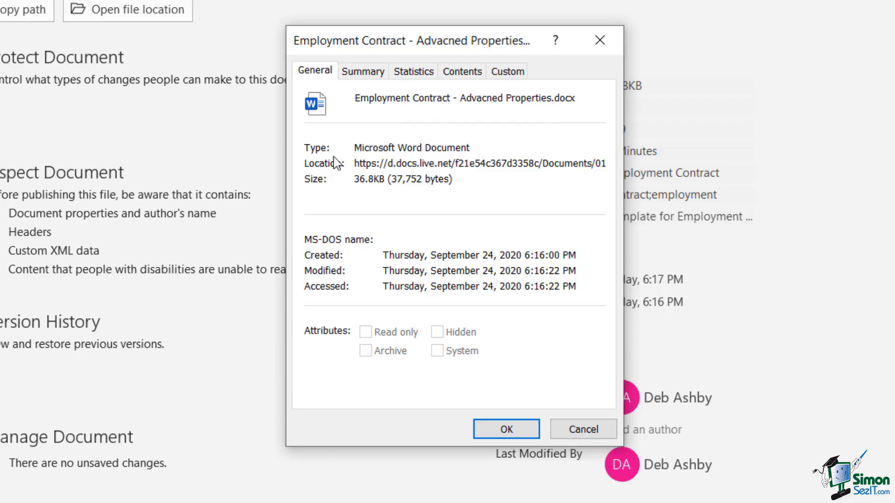
mouse_move(332, 193)
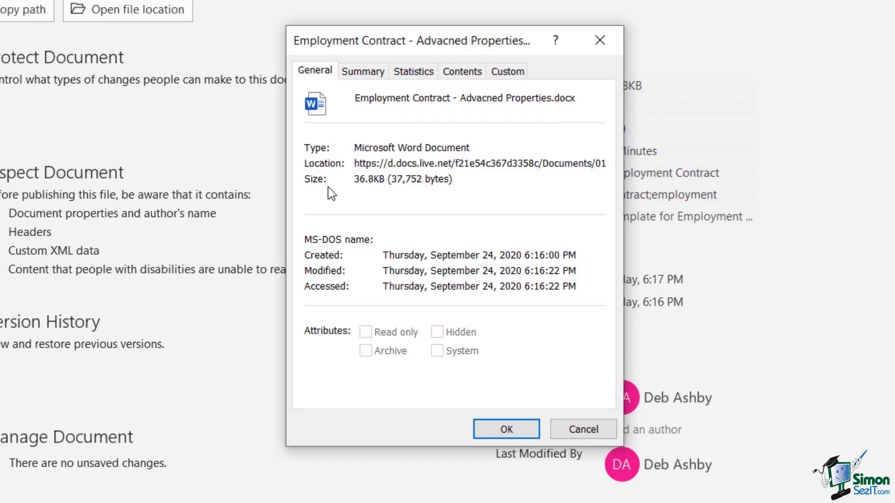
mouse_move(382, 264)
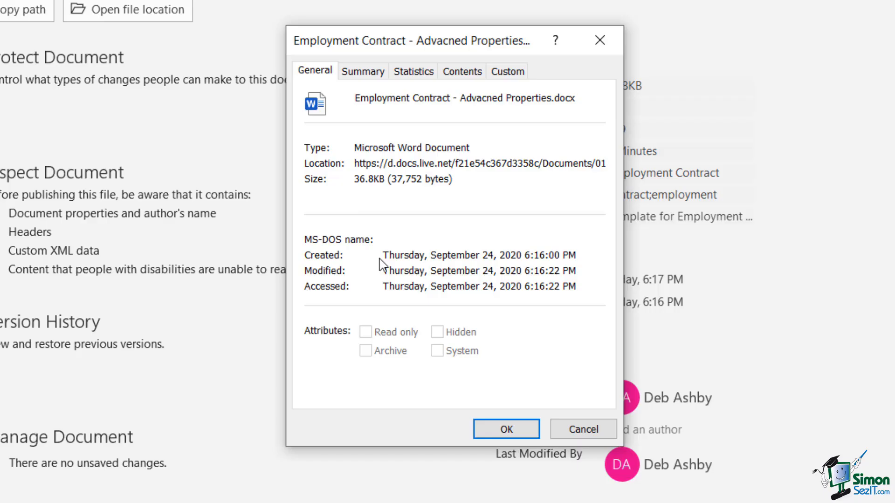
mouse_move(349, 260)
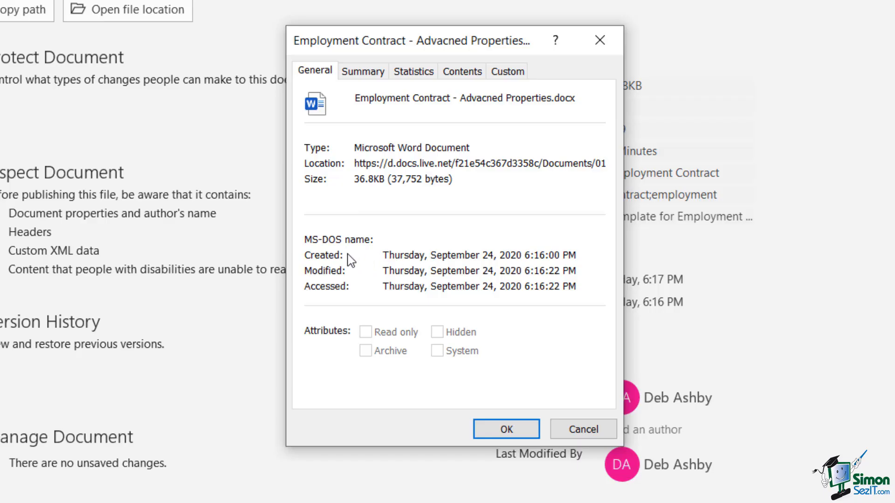
mouse_move(355, 289)
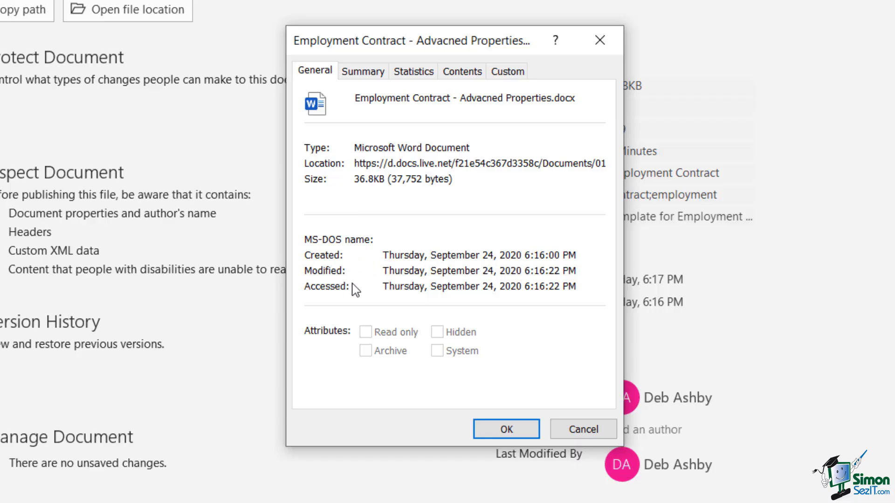
Review the Summary, Statistics and Contents properties, ending on the Custom properties list
left_click(362, 70)
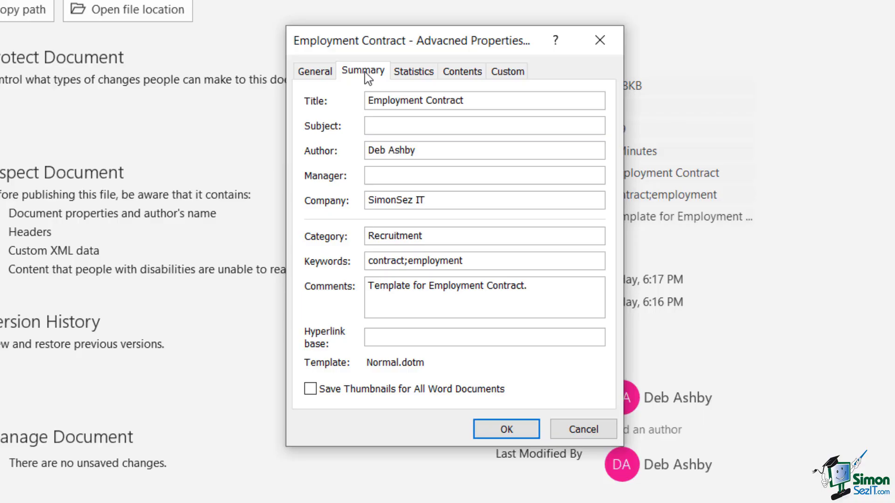
mouse_move(469, 141)
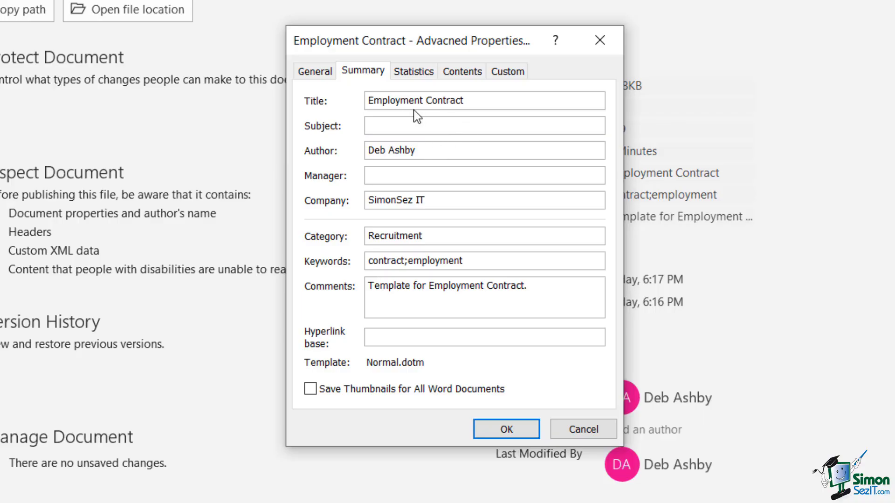
left_click(400, 150)
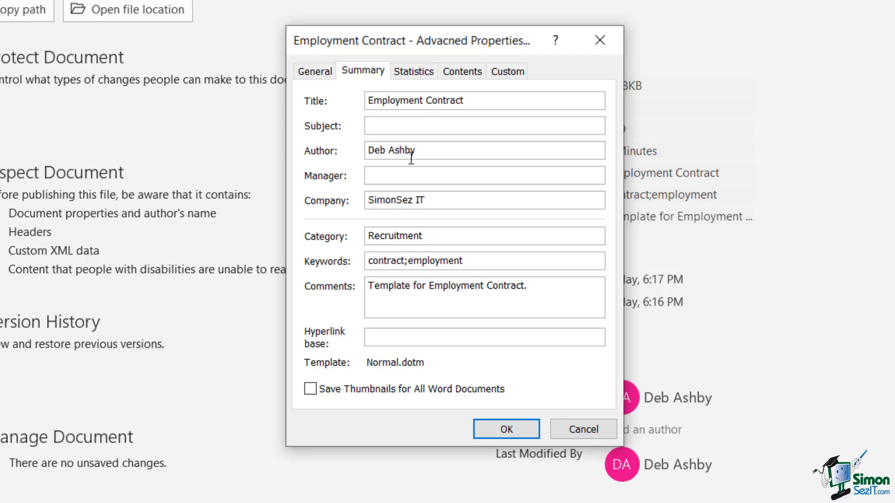
mouse_move(380, 215)
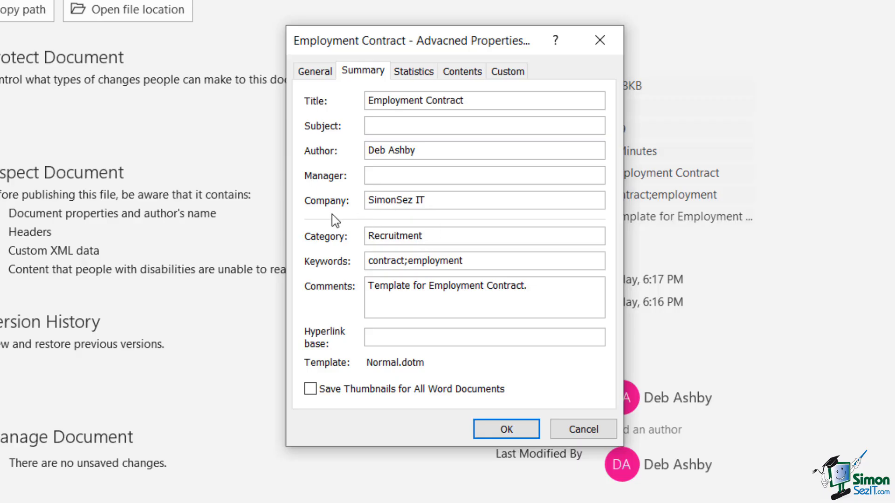
mouse_move(441, 268)
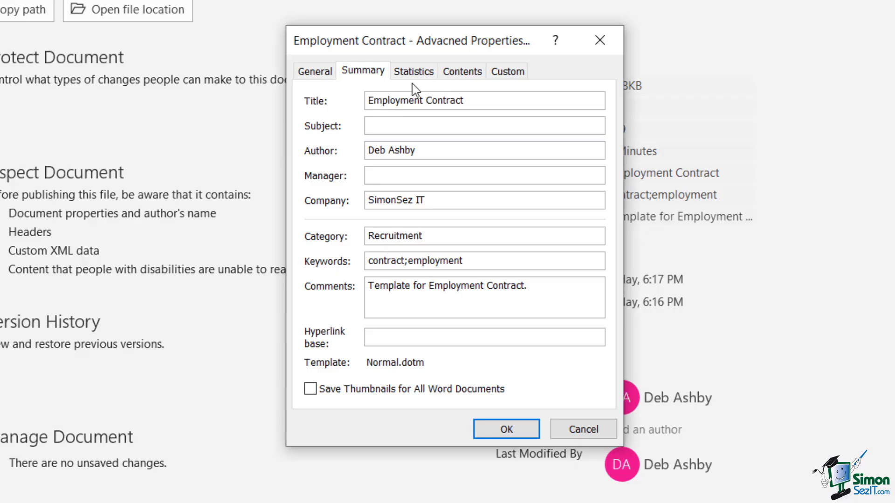
left_click(413, 71)
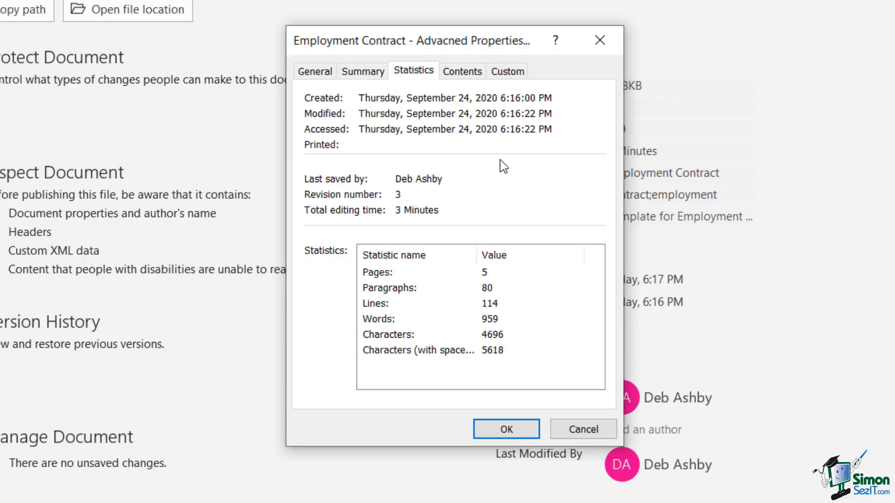
mouse_move(400, 303)
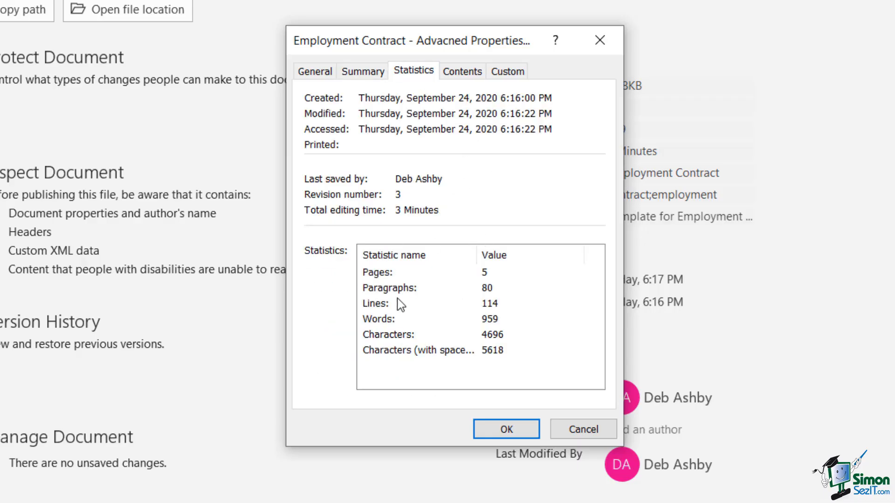
mouse_move(402, 285)
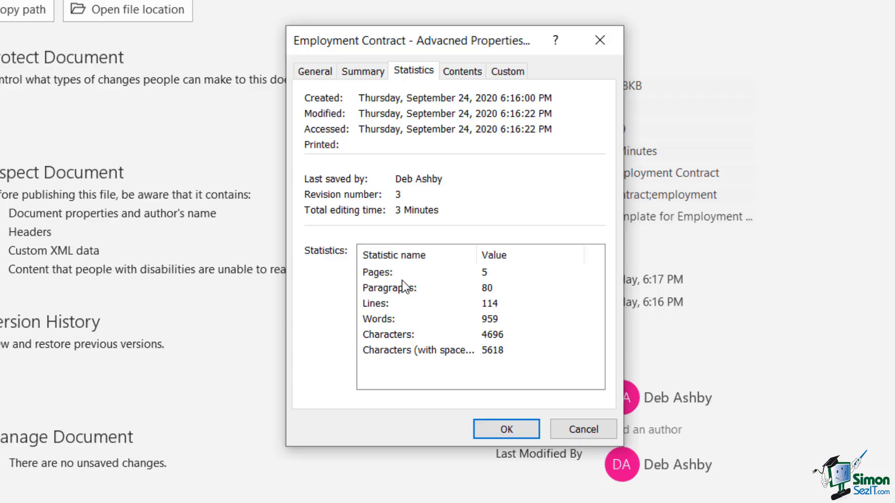
mouse_move(502, 285)
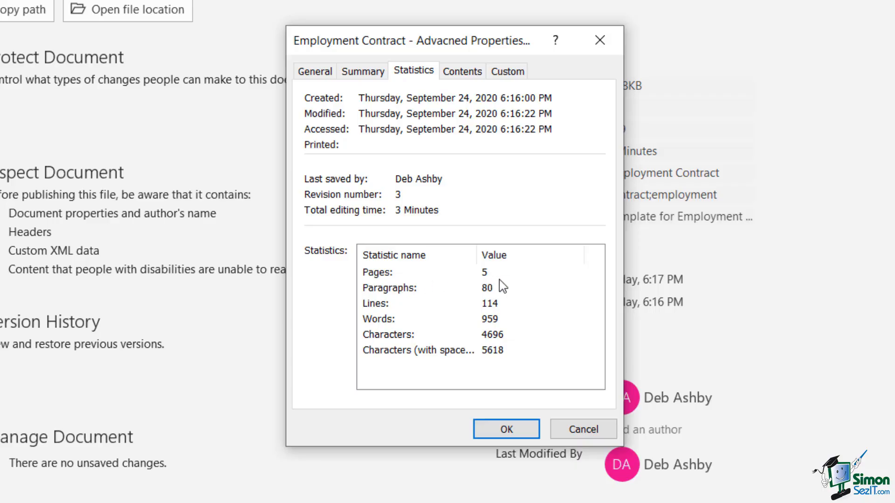
mouse_move(522, 319)
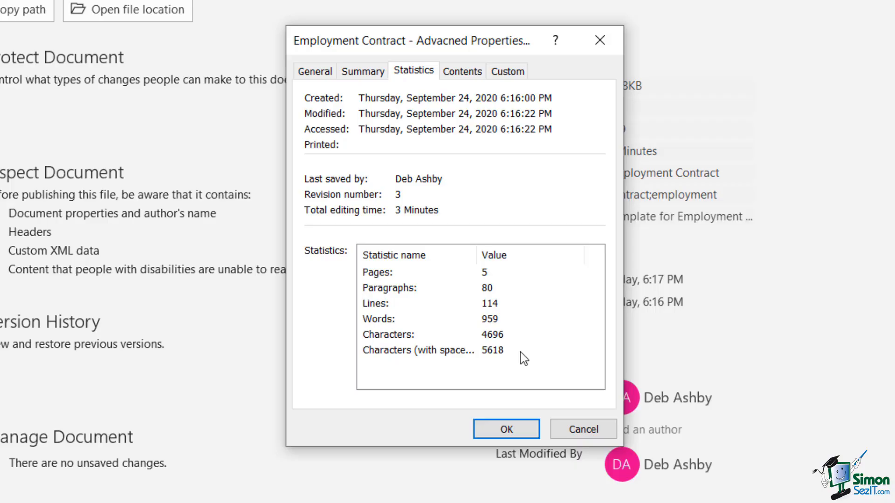
left_click(462, 71)
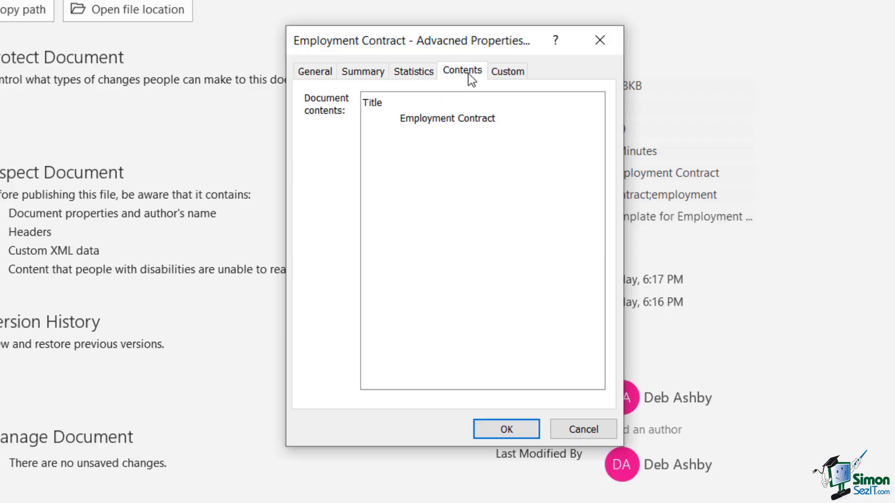
mouse_move(505, 105)
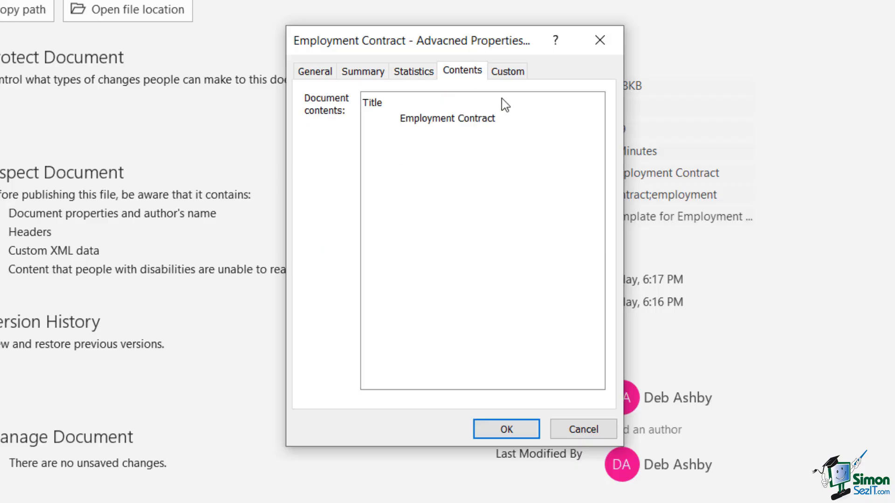
left_click(507, 71)
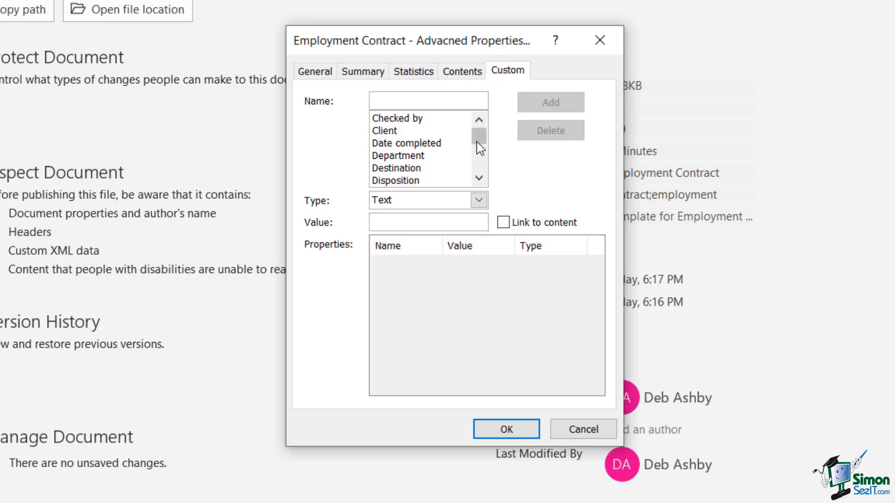
mouse_move(516, 174)
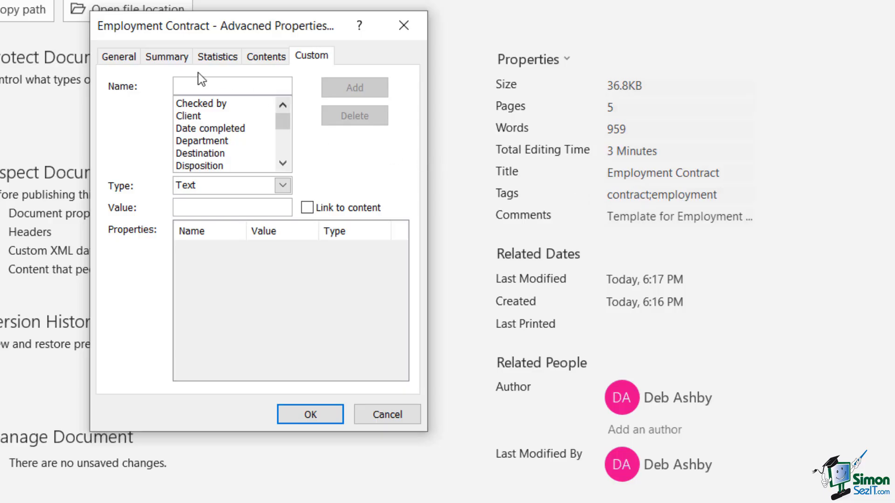
Set the Summary keywords to 'job; job description' and confirm, so the tags show them
left_click(166, 56)
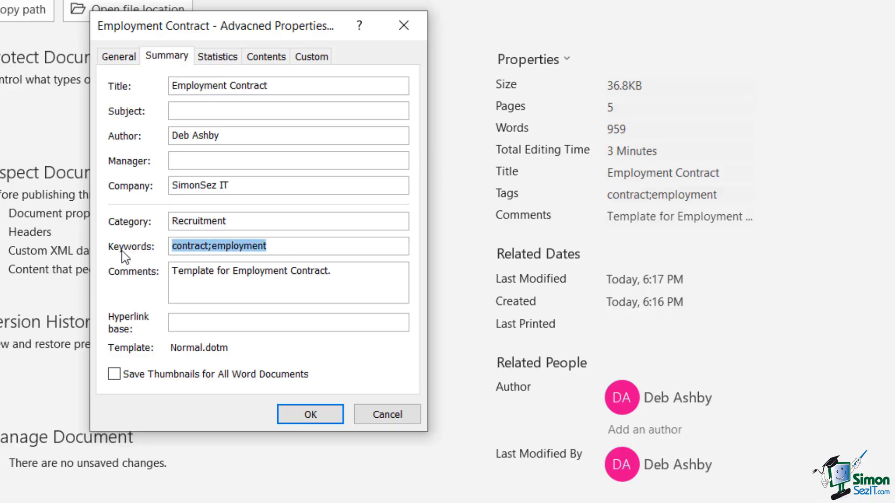
mouse_move(114, 278)
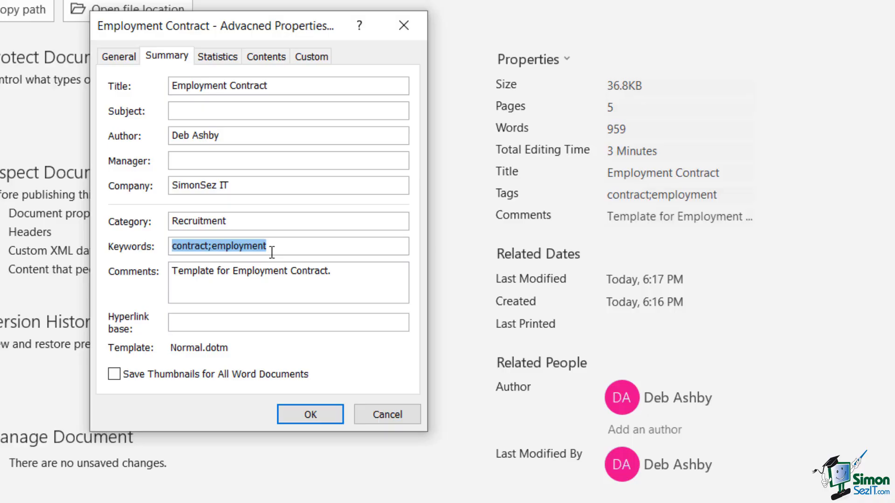
mouse_move(222, 255)
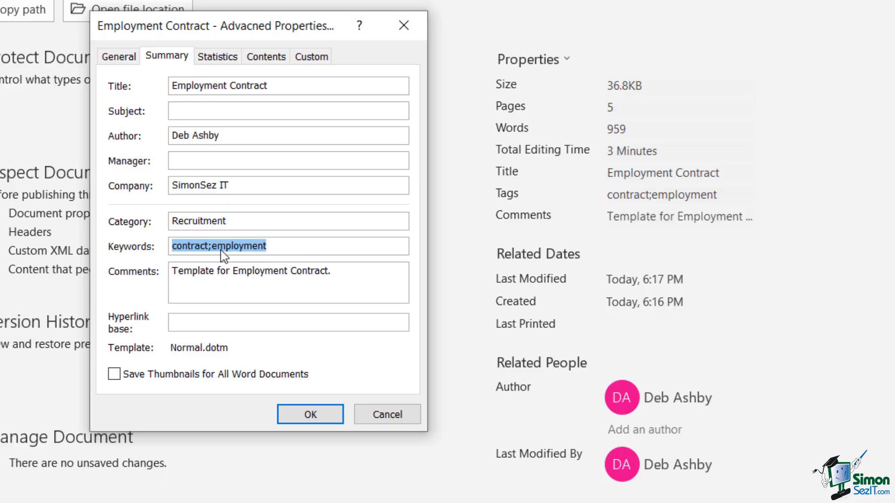
mouse_move(278, 254)
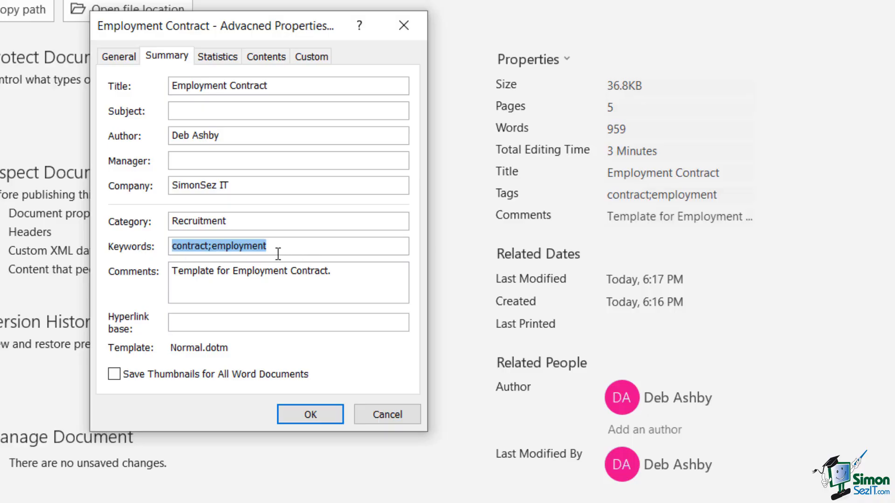
type("job; job description")
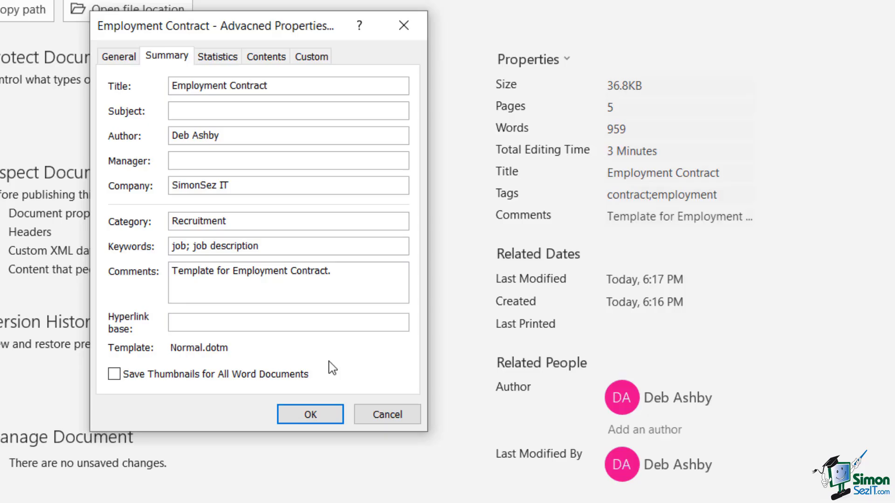
left_click(310, 414)
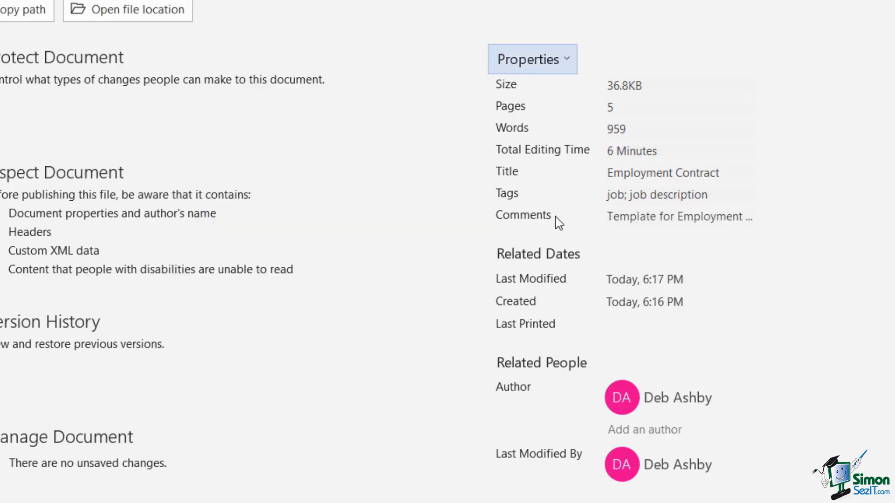
left_click(656, 195)
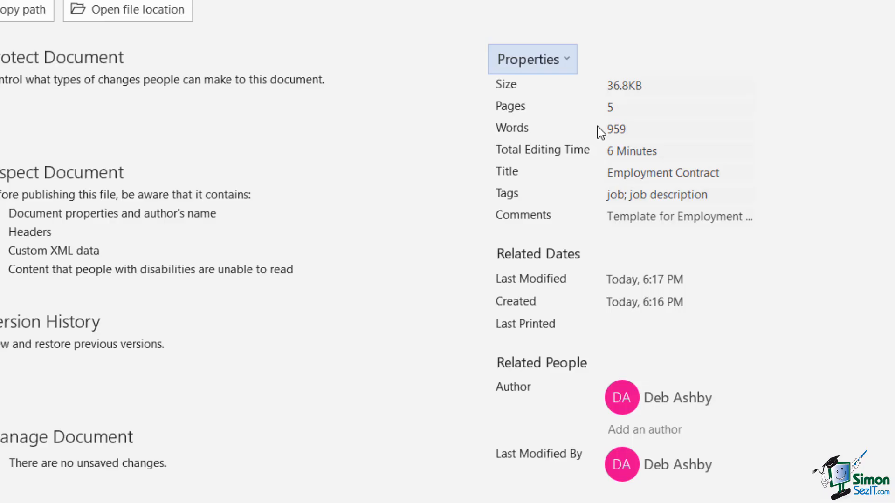
left_click(532, 59)
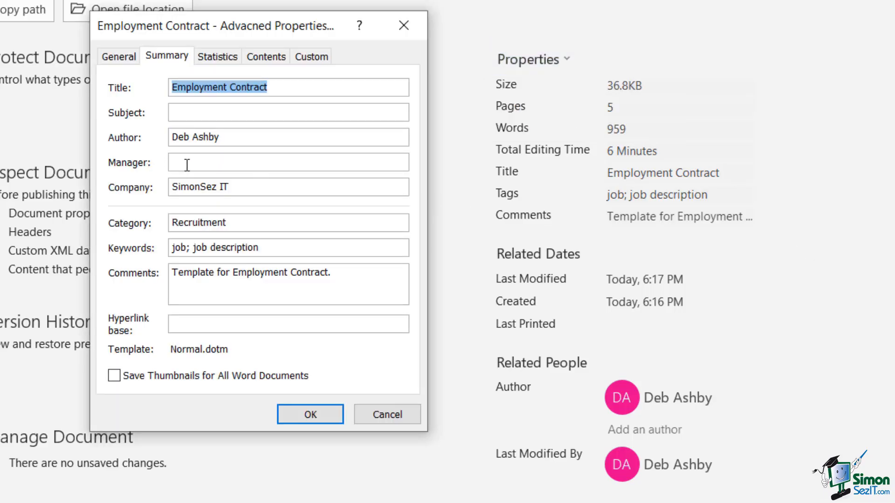
type("Adam Lacey")
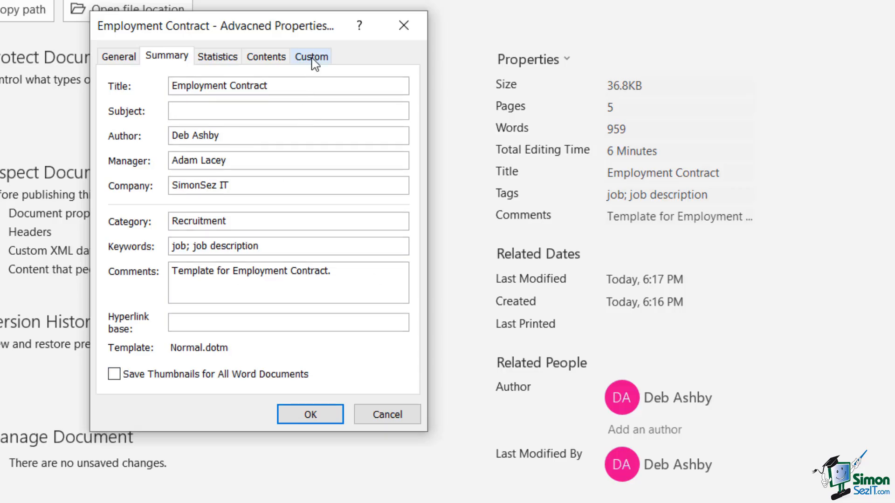
left_click(312, 56)
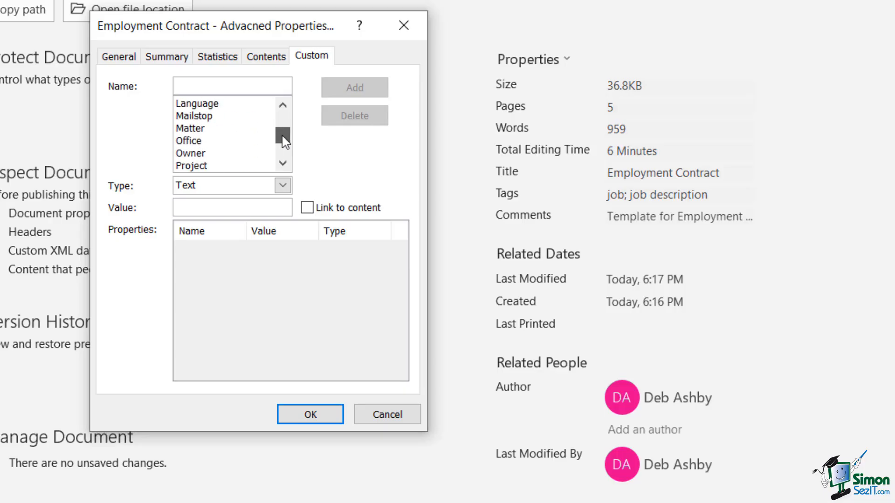
Add a custom Project property with the text value 'Project Alpha Recruitment'
left_click(283, 132)
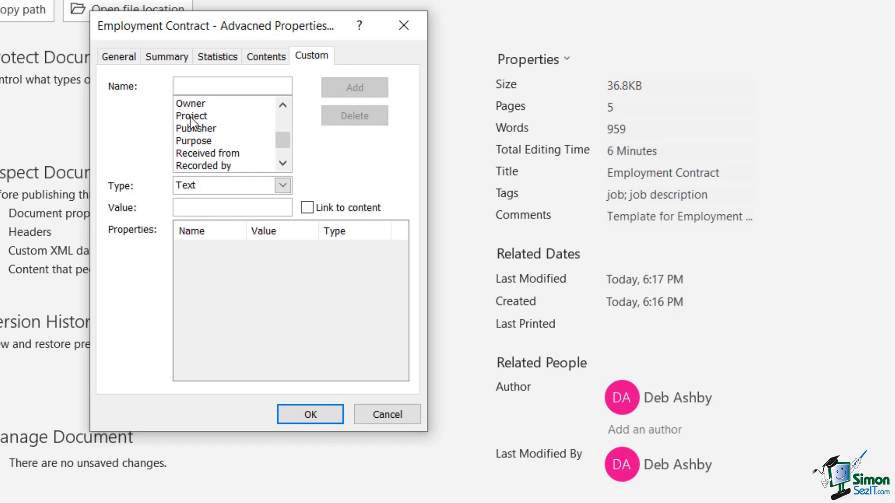
left_click(192, 115)
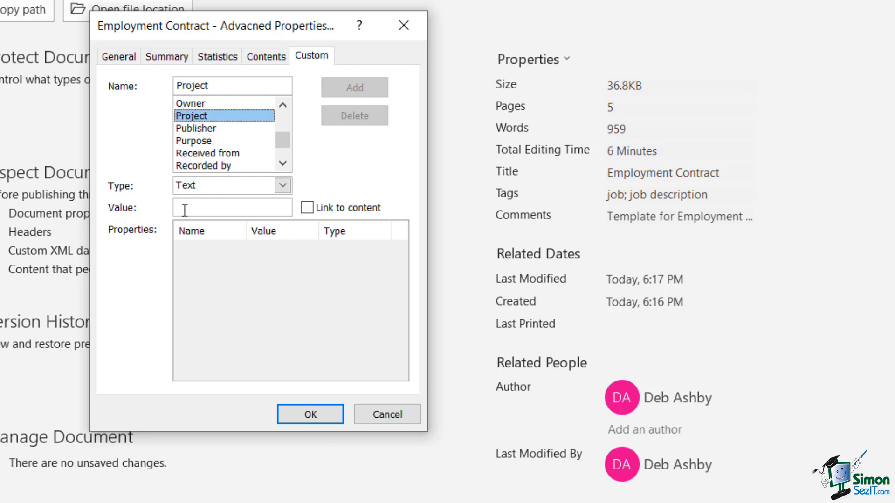
type("P")
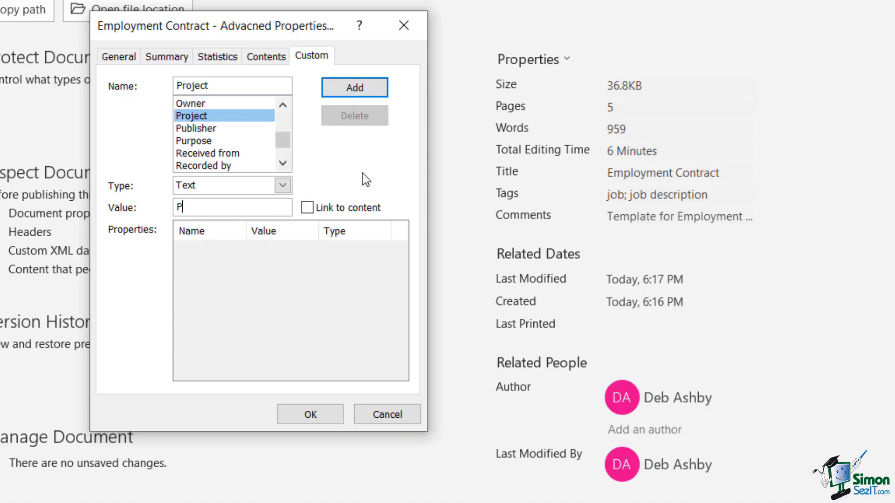
type("roject")
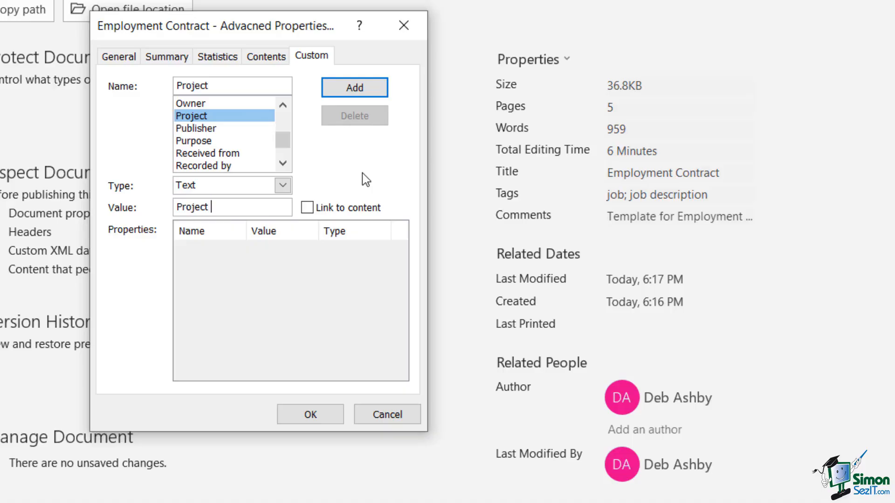
type("Alpha")
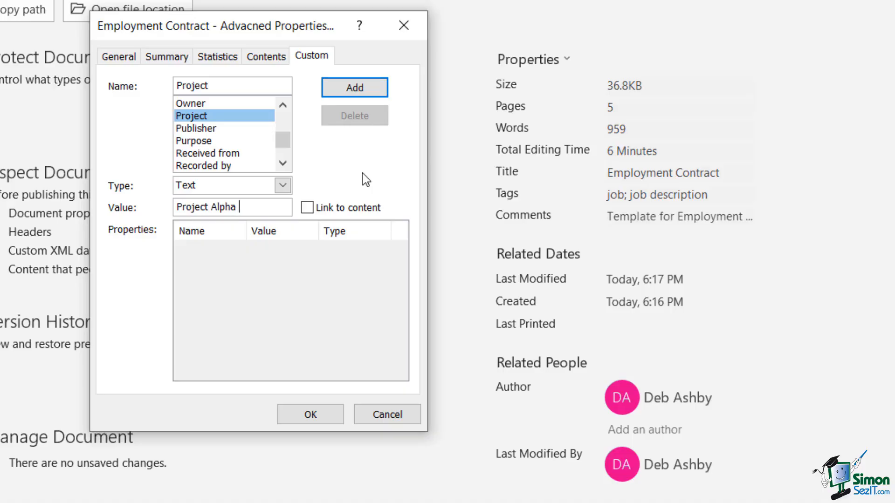
type("Recruitment")
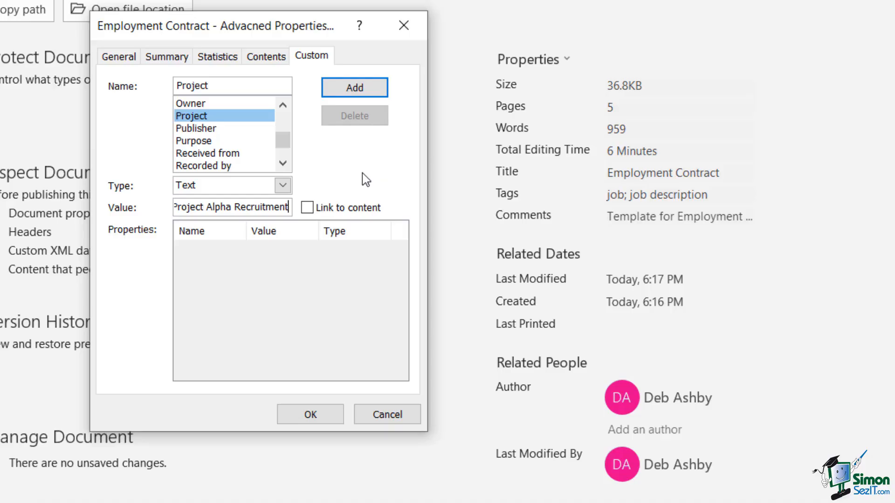
mouse_move(340, 160)
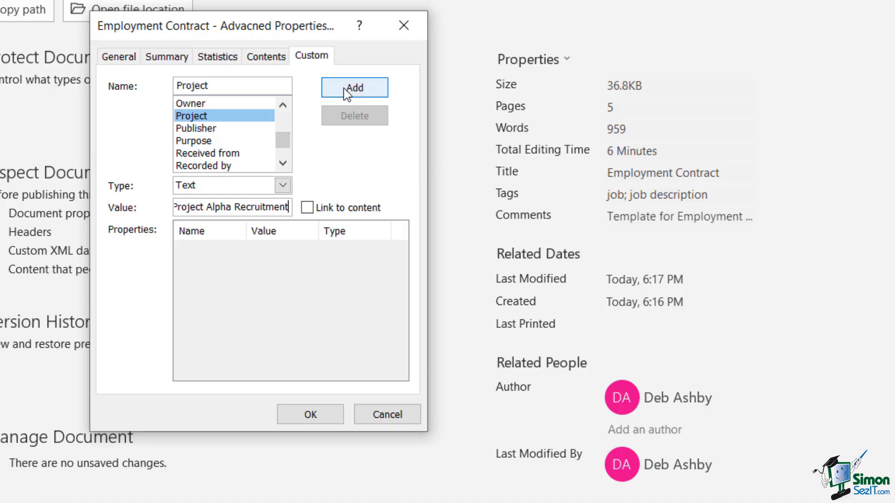
left_click(354, 88)
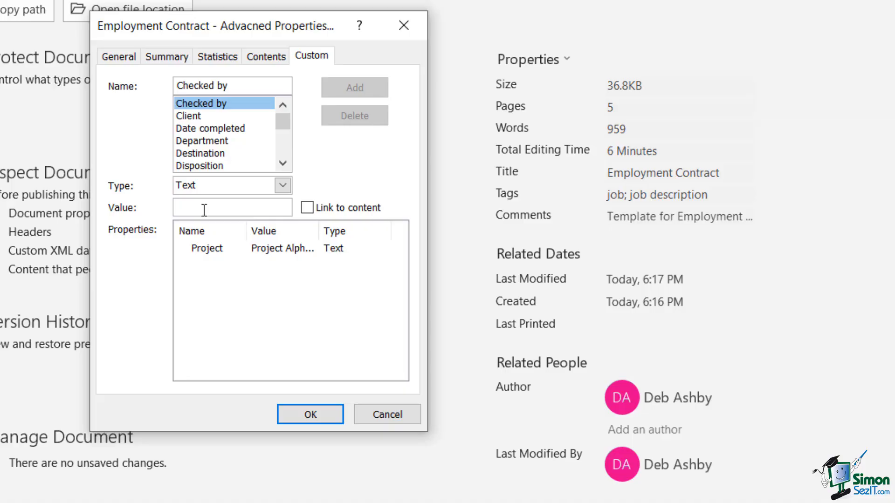
type("Jenny V")
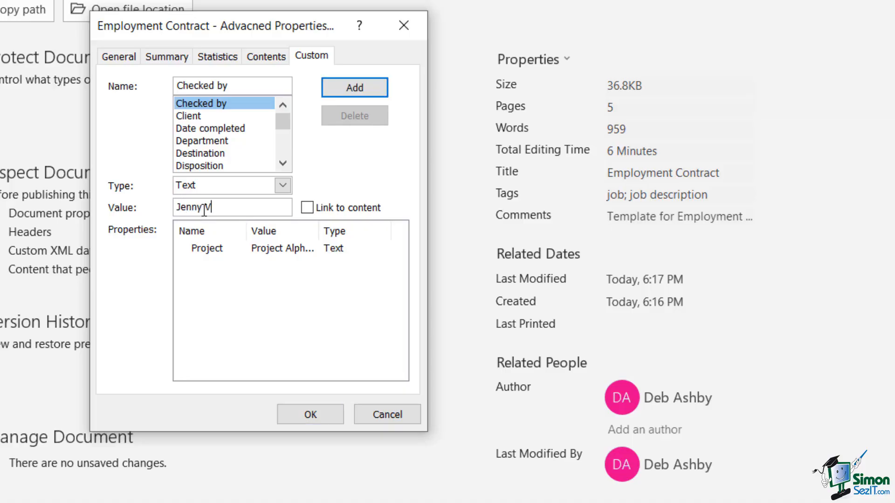
left_click(354, 88)
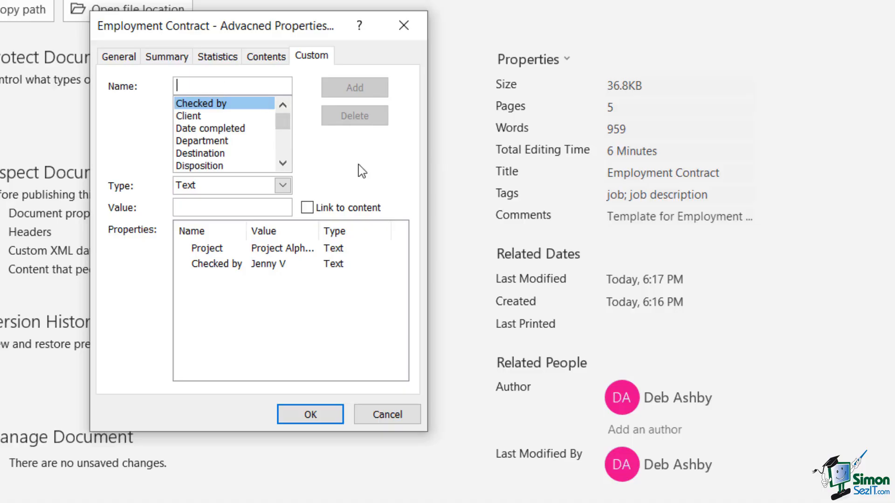
Add a custom Group property with the value 'Project Alpha'
type("Group")
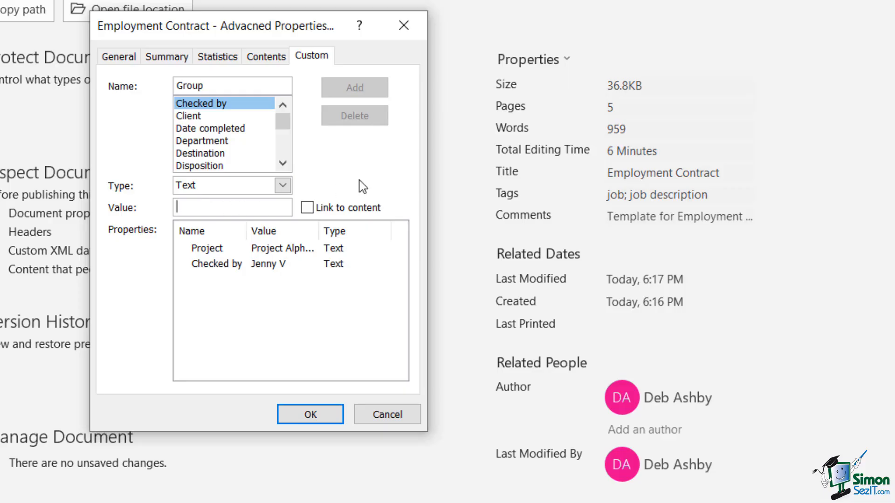
type("Project A")
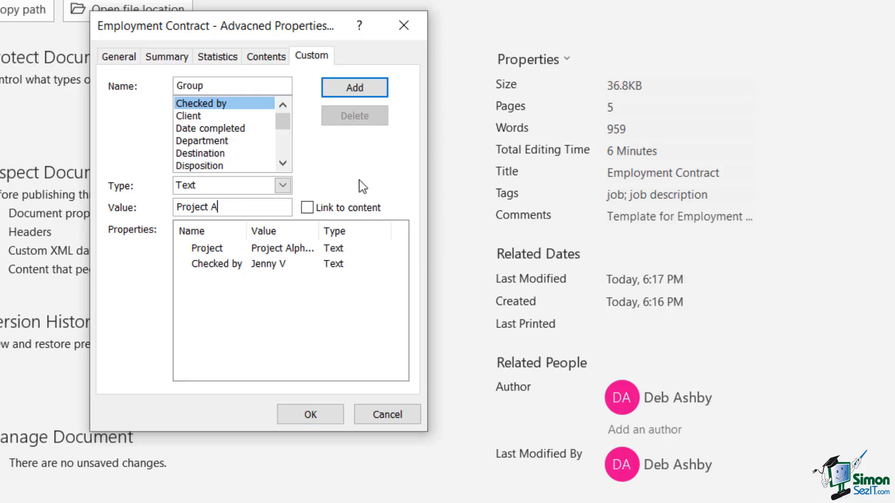
type("lpha")
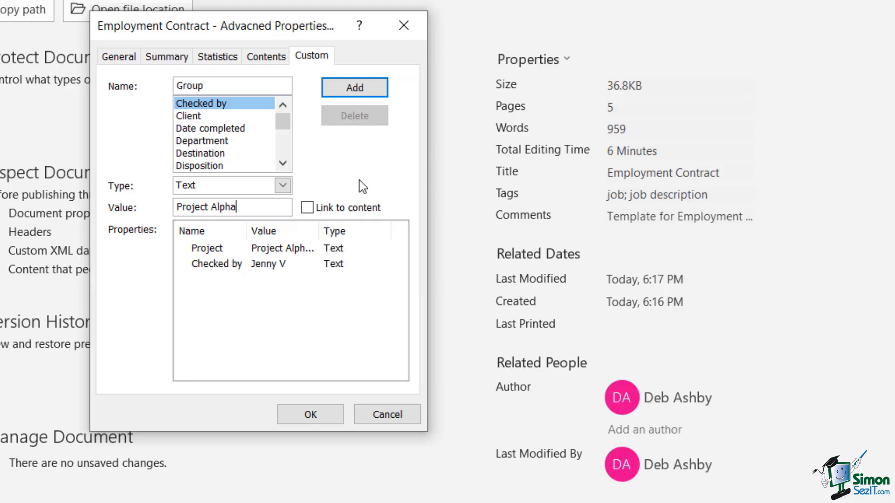
left_click(354, 87)
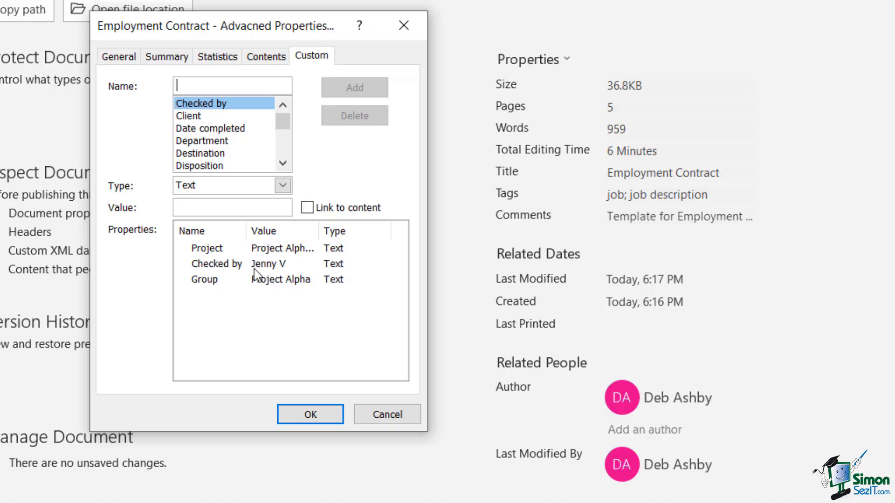
mouse_move(314, 247)
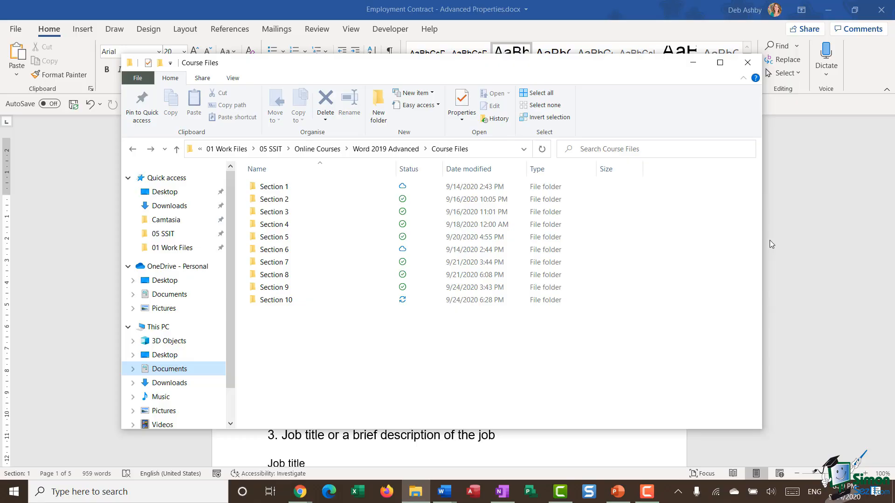
mouse_move(711, 236)
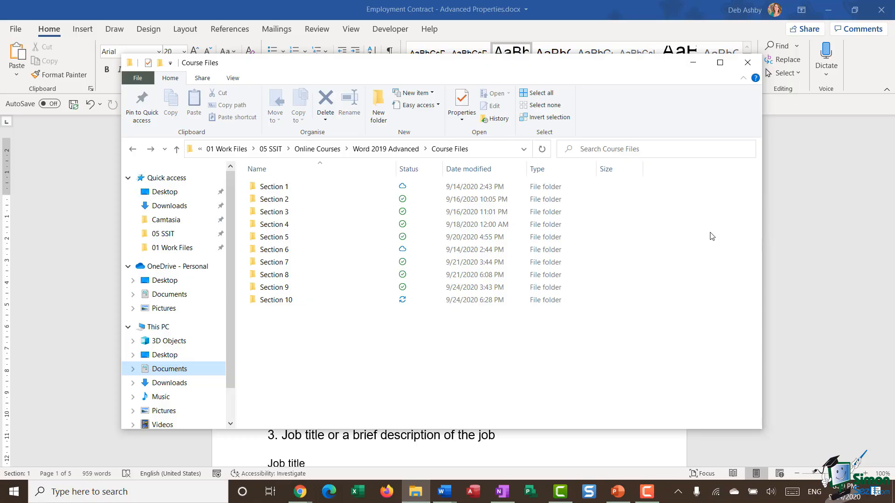
mouse_move(707, 235)
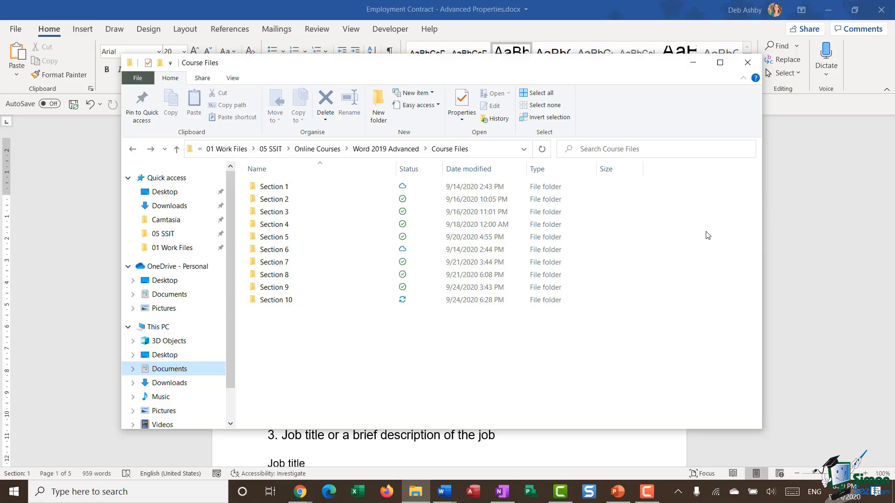
mouse_move(699, 233)
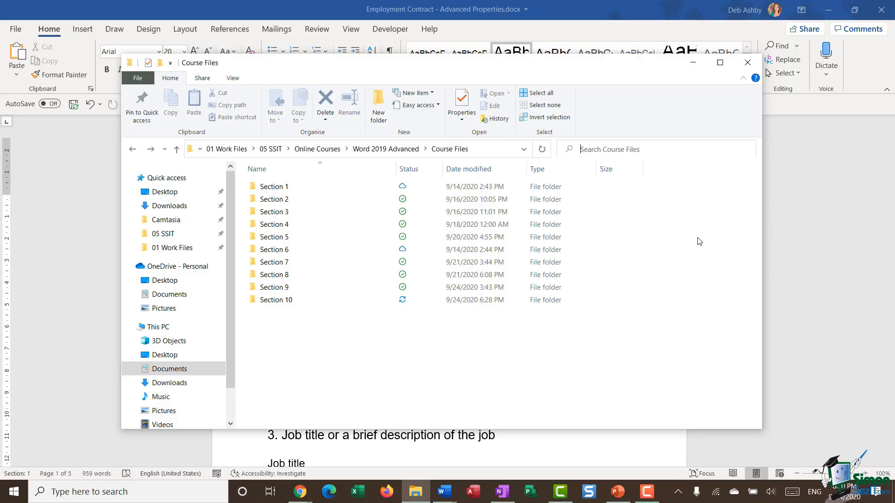
Search Course Files for 'tag:job description', returning the Employment Contract document
type("tag:")
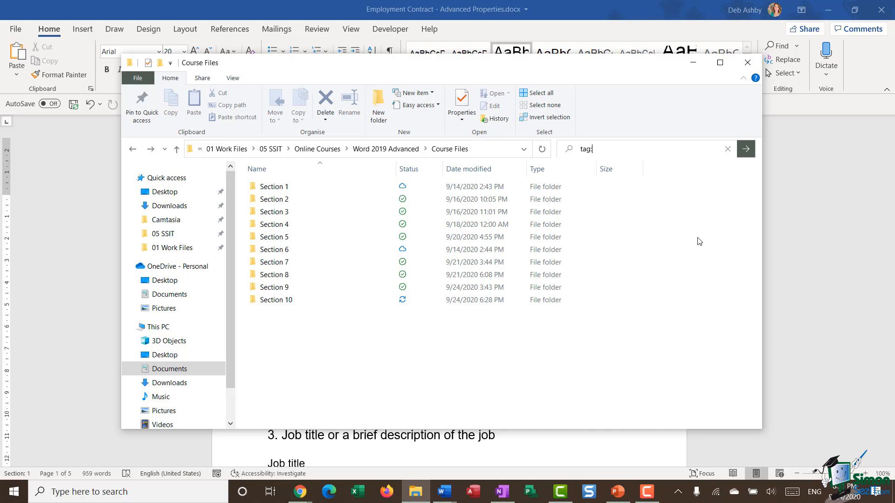
type("job de")
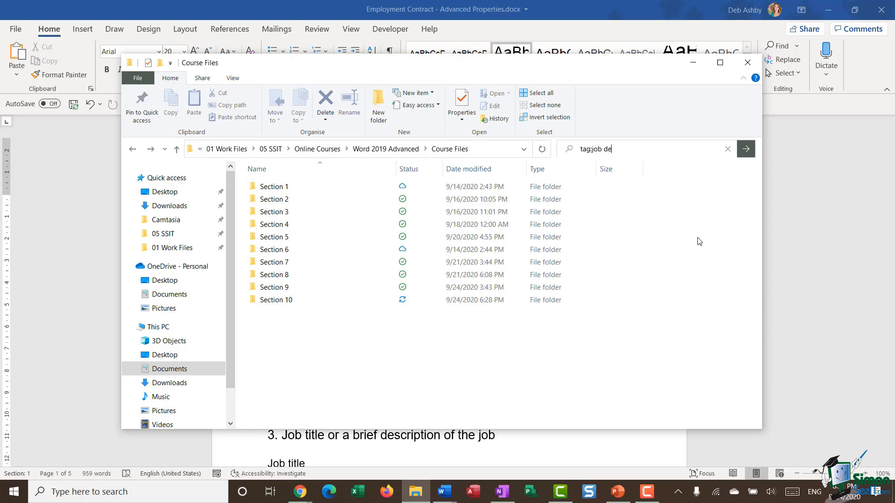
type("scription")
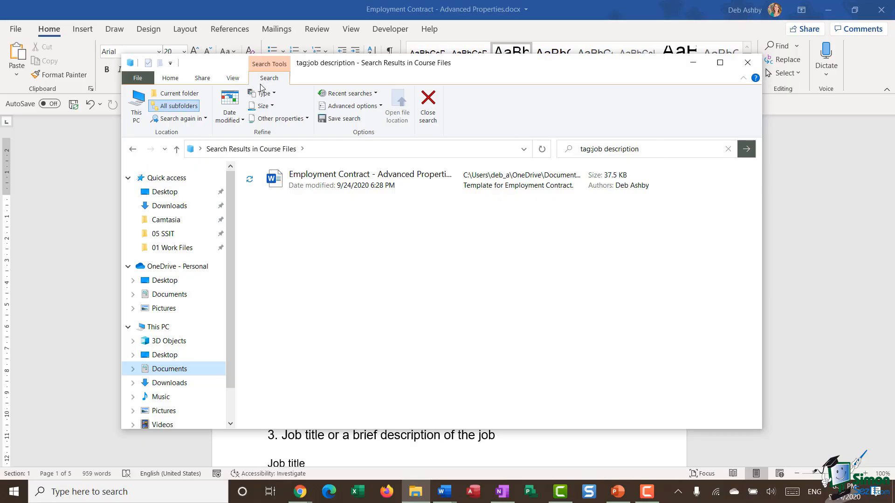
Check the Size filter choices, then choose Type from Other properties to add a type condition
left_click(261, 106)
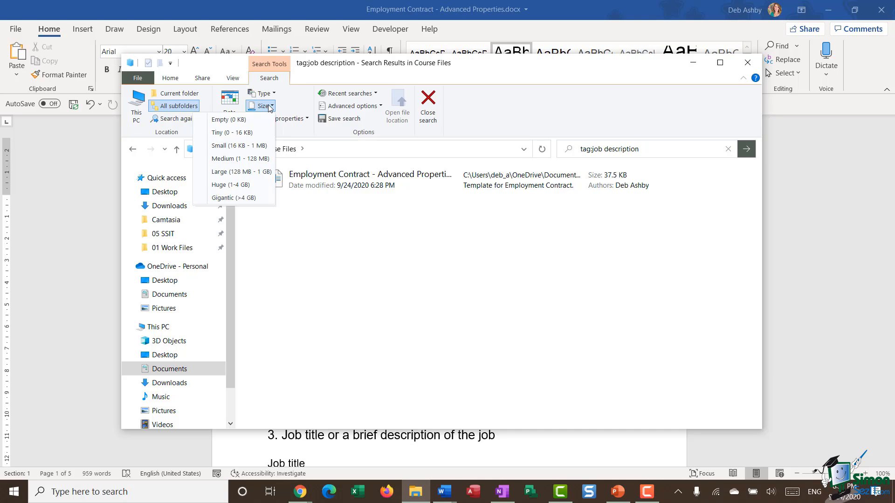
mouse_move(241, 159)
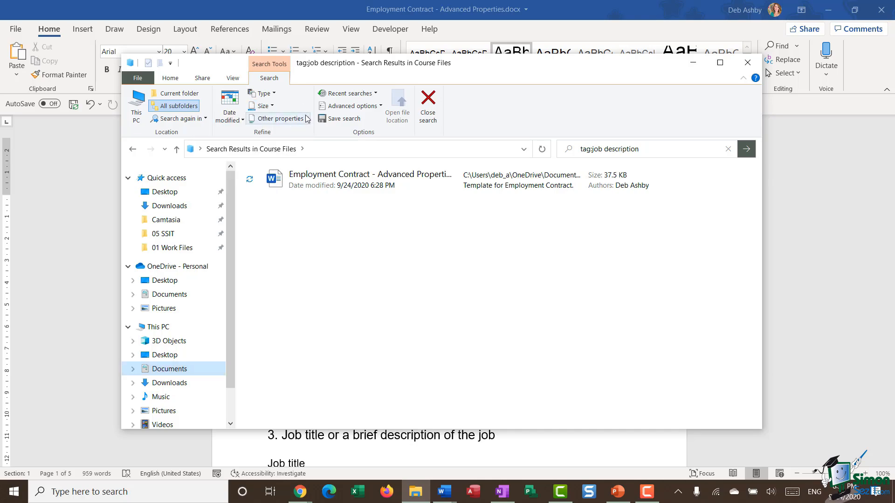
left_click(278, 119)
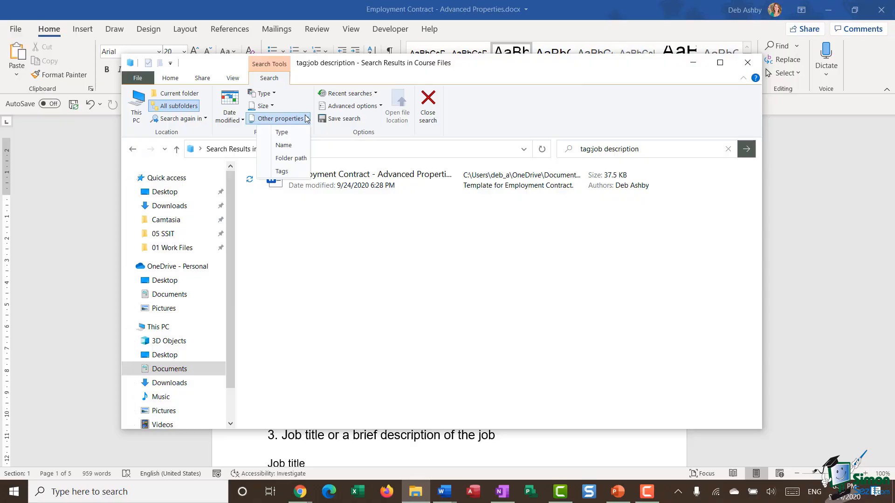
left_click(283, 131)
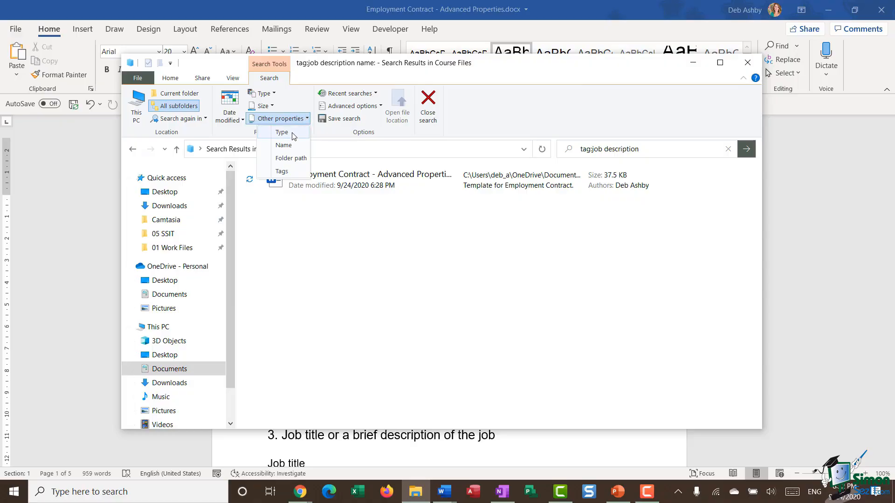
mouse_move(291, 158)
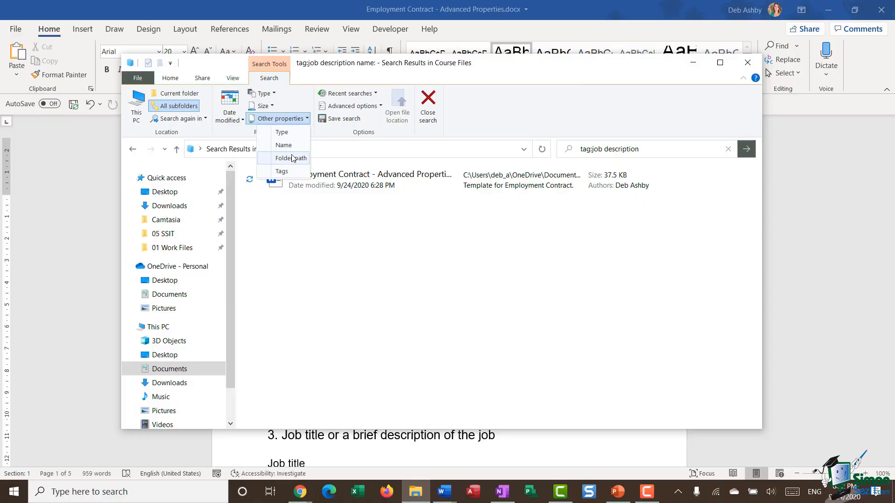
mouse_move(282, 172)
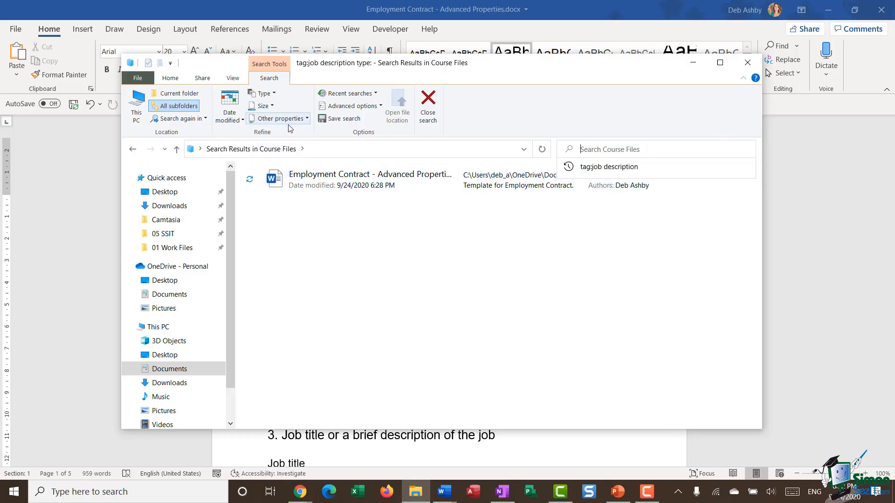
Search Course Files with 'type:docx', listing every Word document
left_click(279, 119)
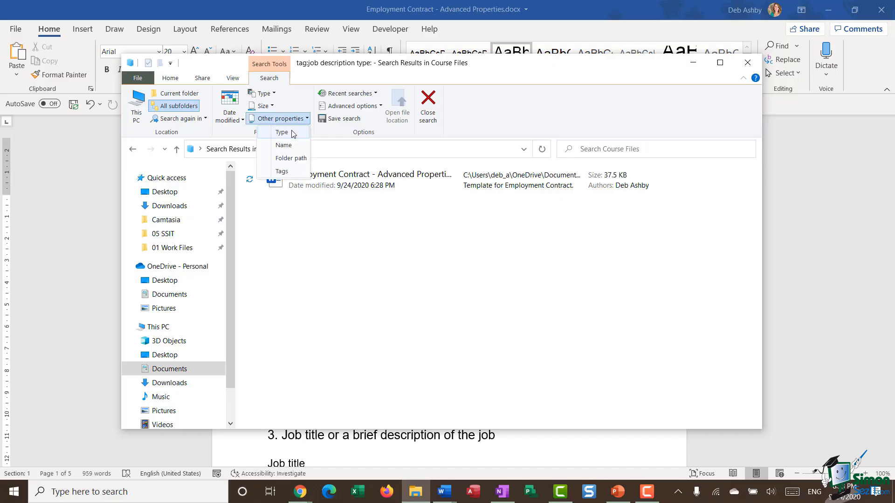
left_click(281, 131)
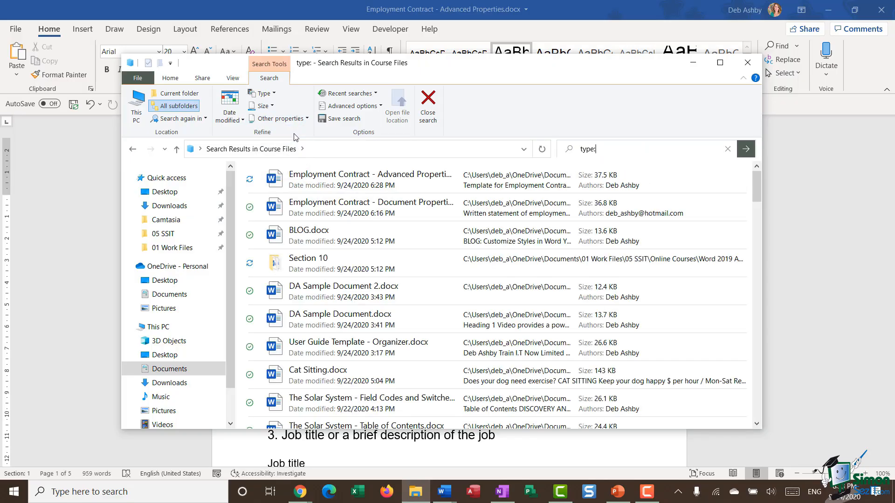
type("docx")
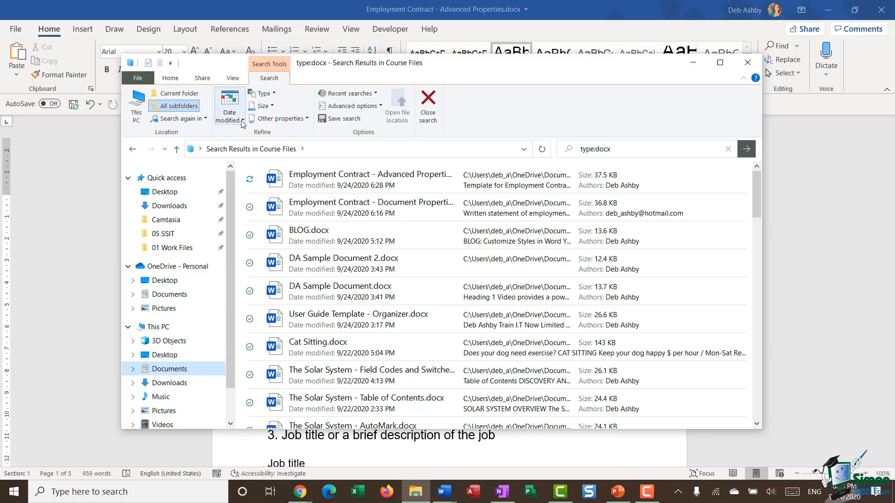
Check the Date modified choices, then begin a new 'author' search query
left_click(229, 108)
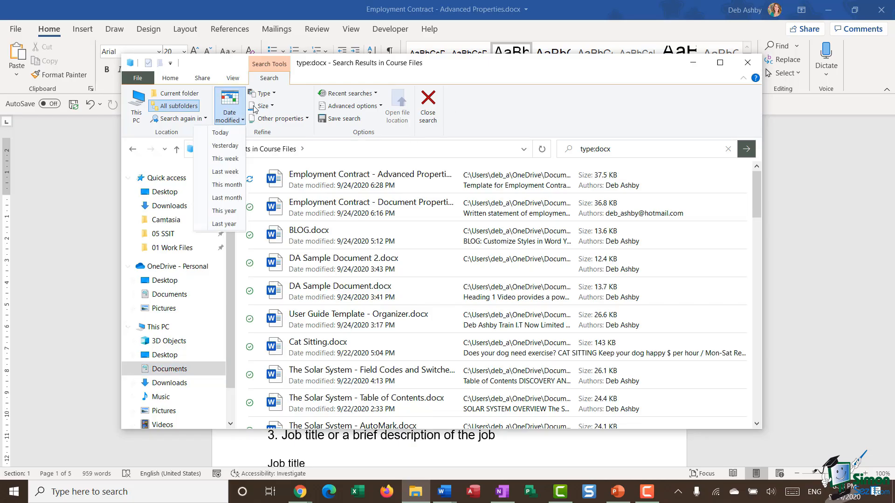
left_click(261, 93)
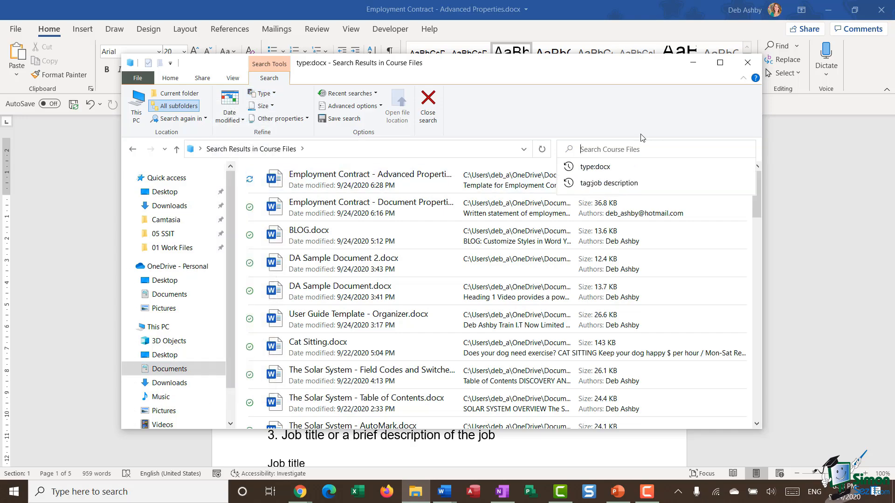
type("author")
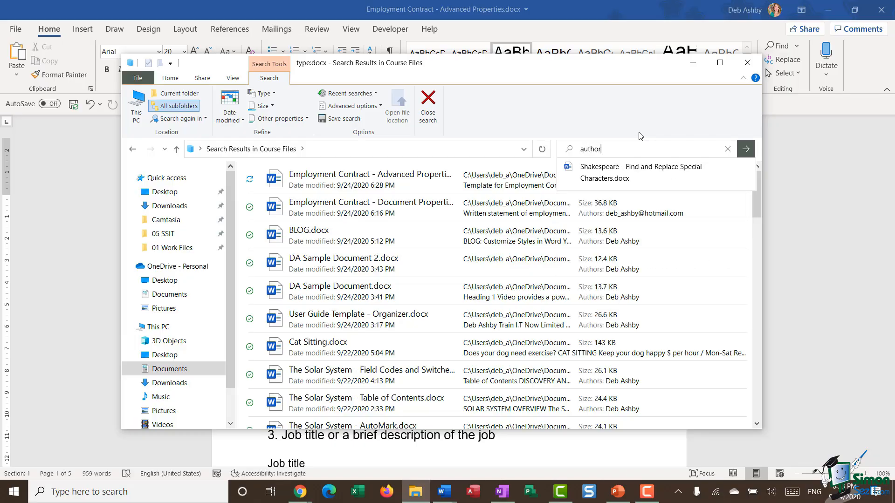